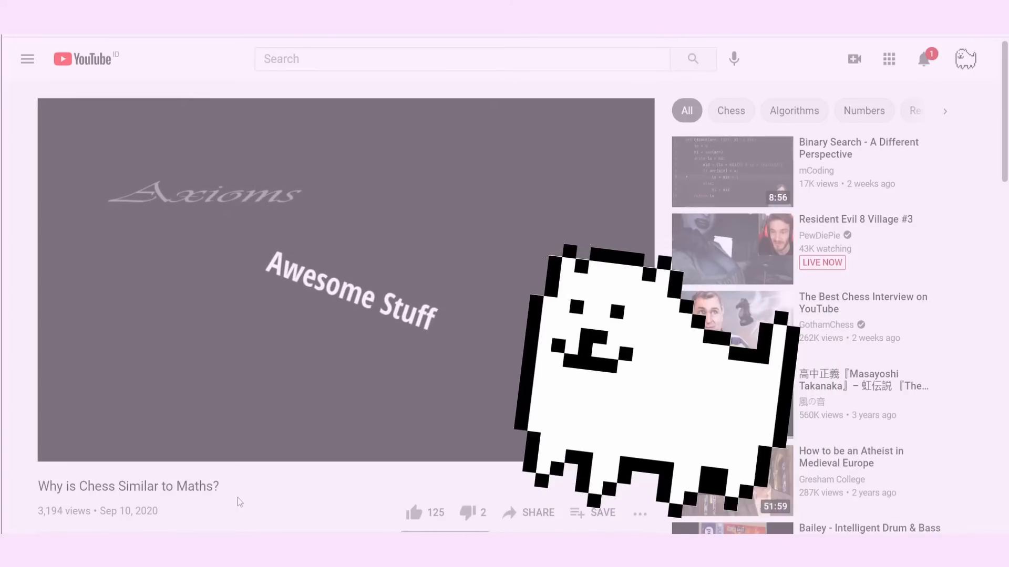
Scroll Schechter's PDF to the passage contrasting inequality with apartness and the constructivist 'or'.
text(aaronwelson)
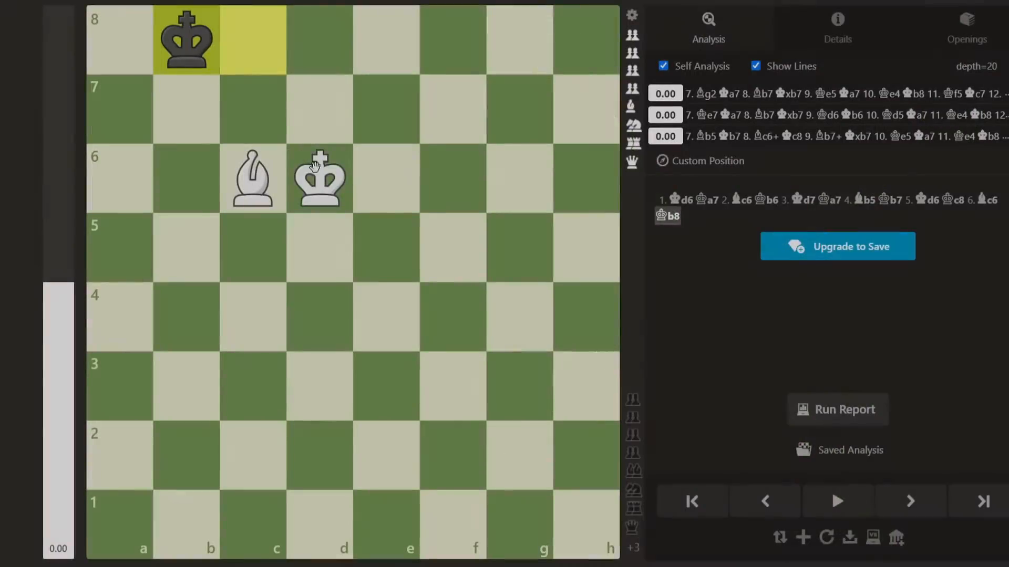
click(909, 502)
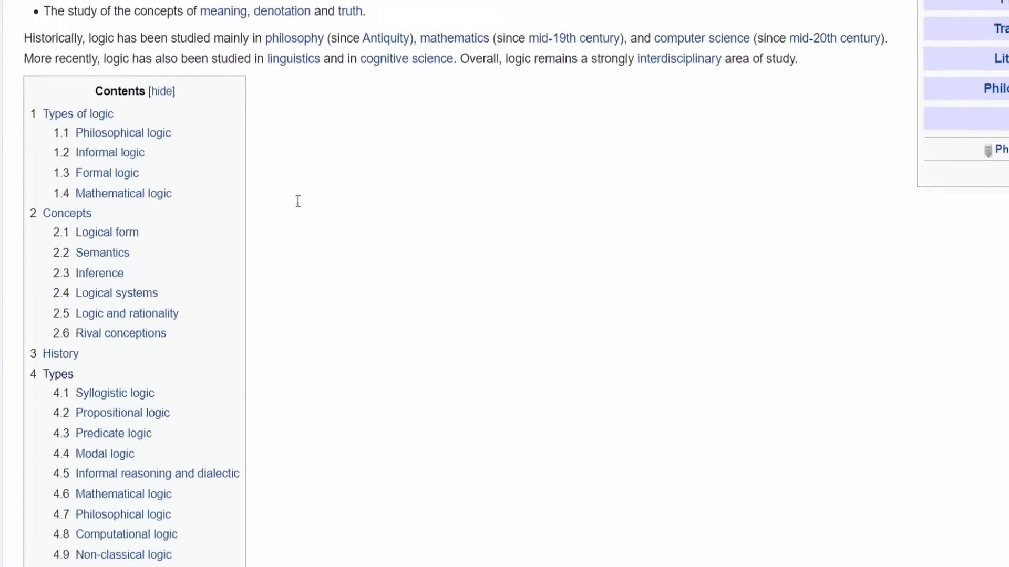
scroll(down, 3)
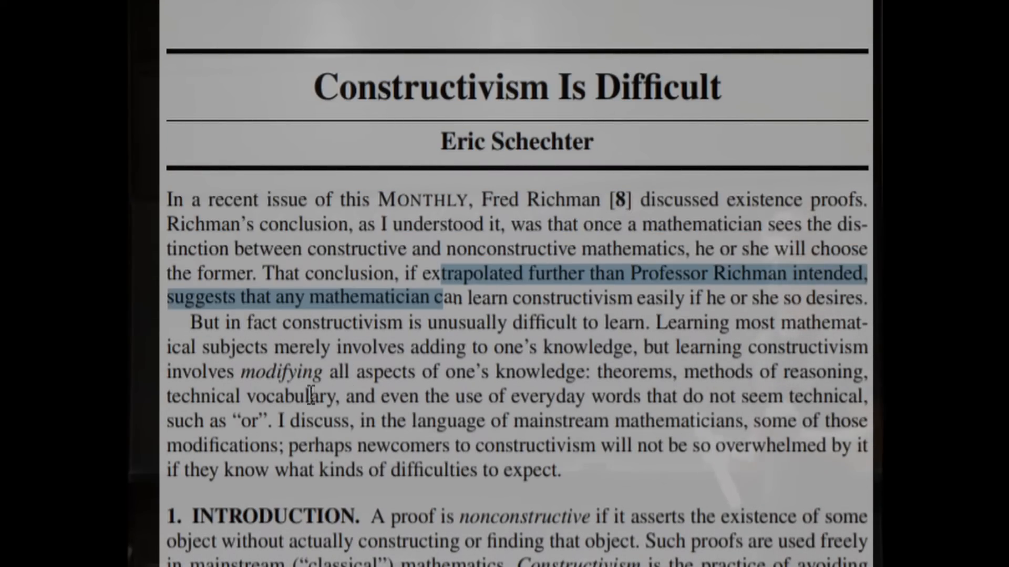
scroll(down, 3)
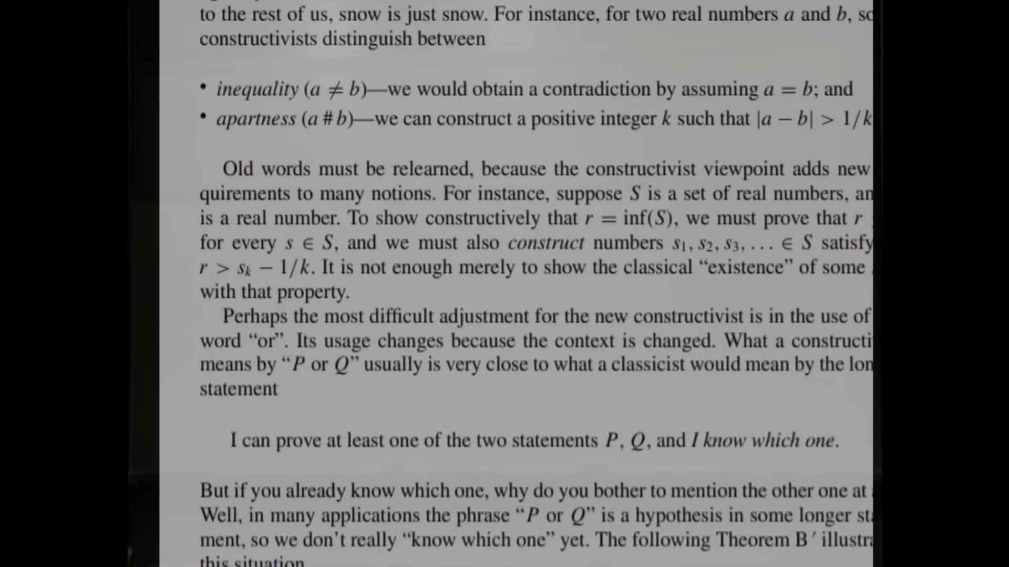